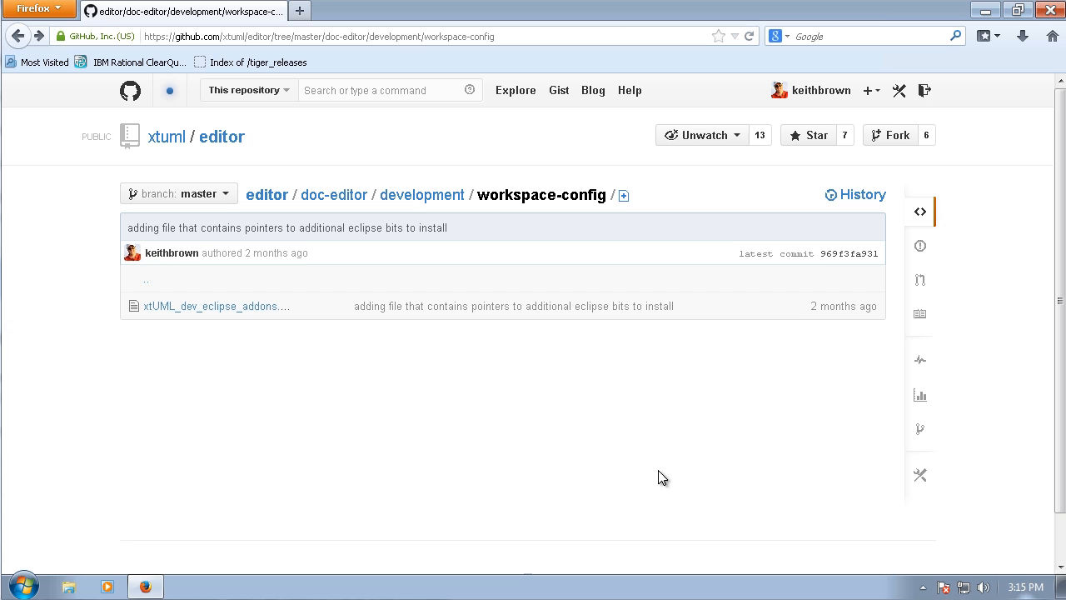
mouse_move(214, 307)
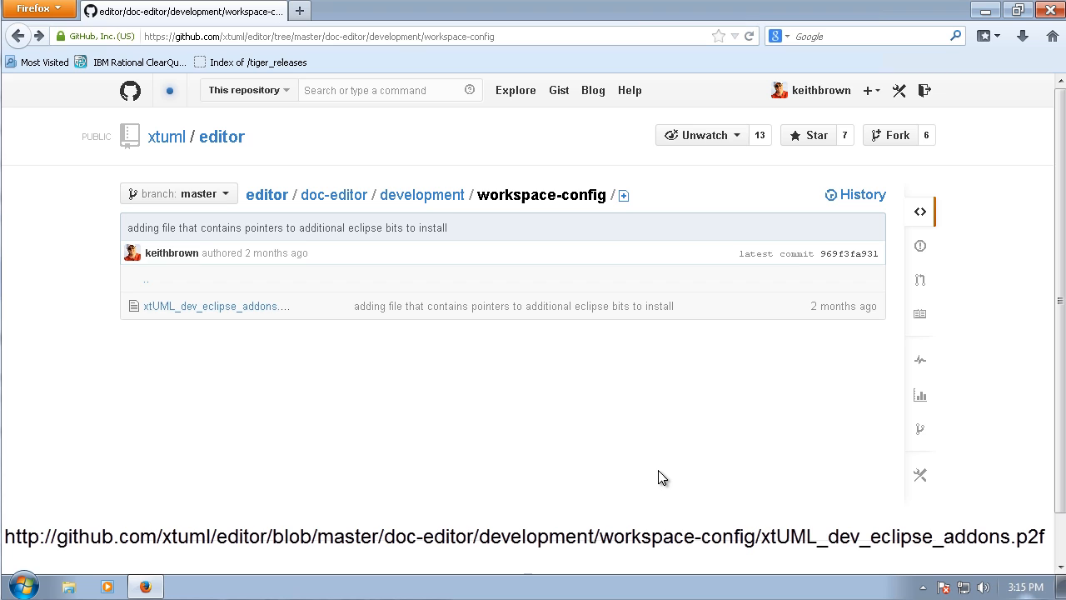
mouse_move(516, 401)
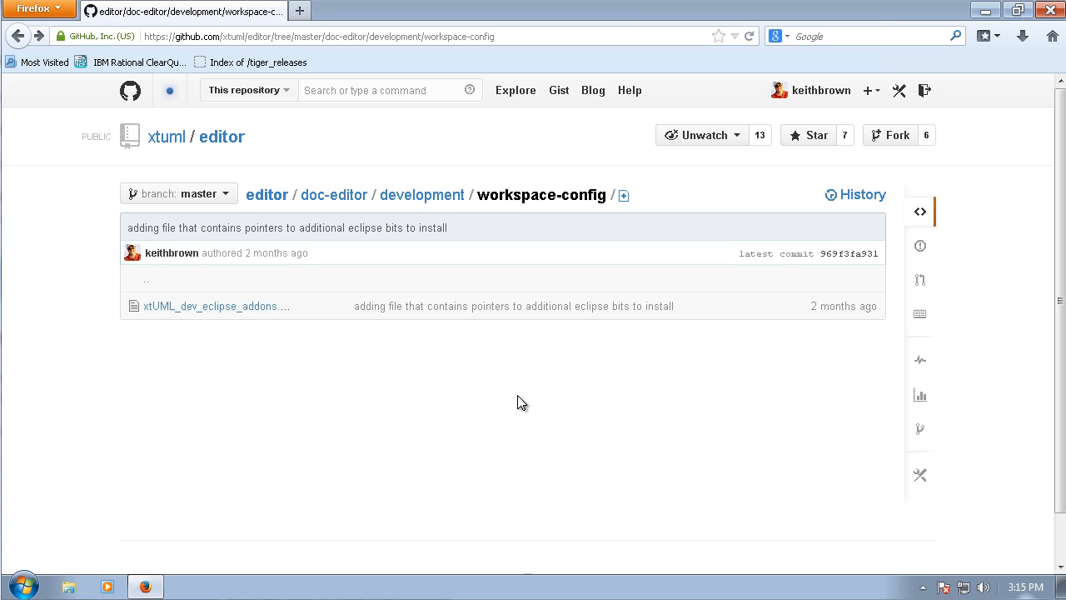
mouse_move(213, 307)
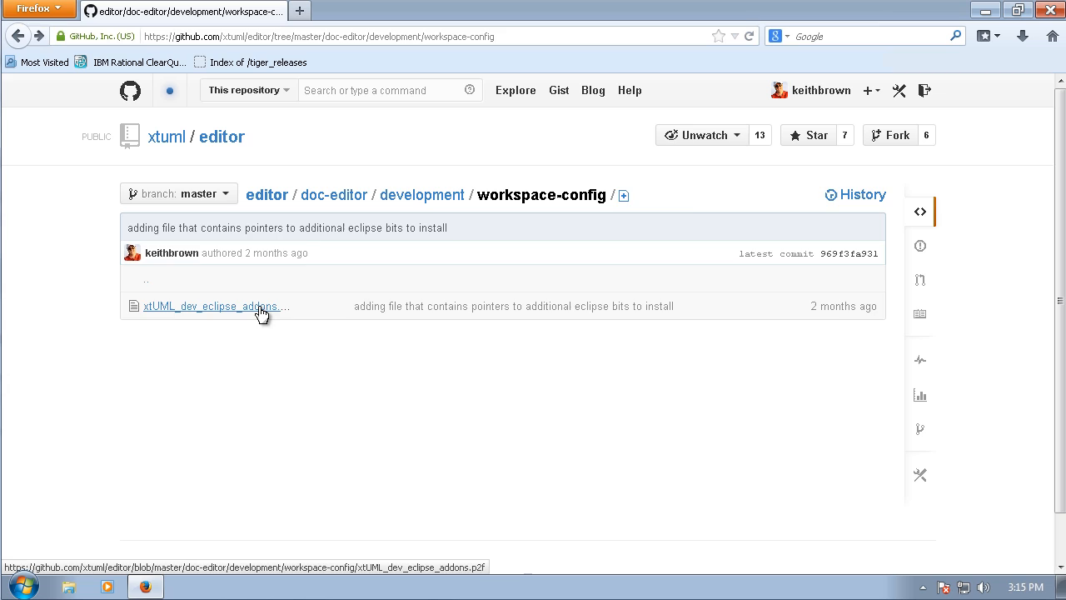
Step: Save the raw xtUML_dev_eclipse_addons.p2f file from GitHub into the Downloads folder
click(213, 306)
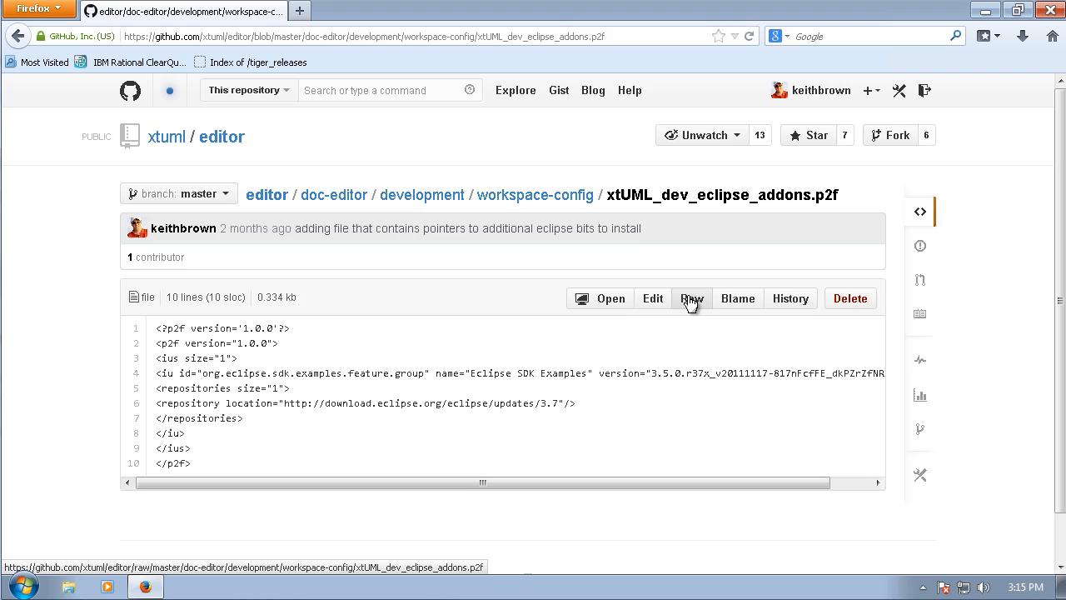
click(693, 298)
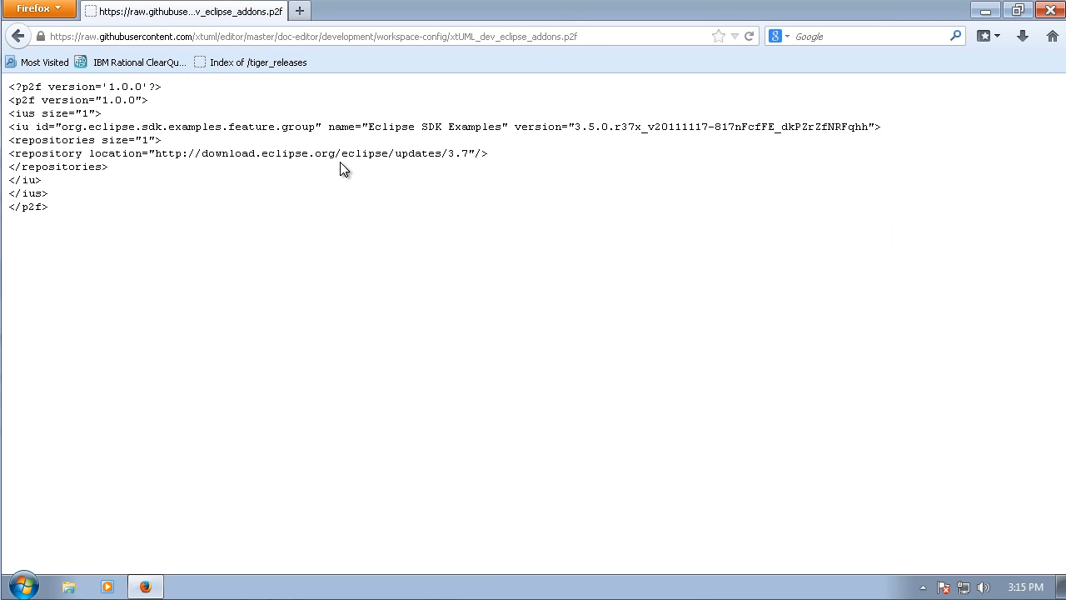
right_click(345, 170)
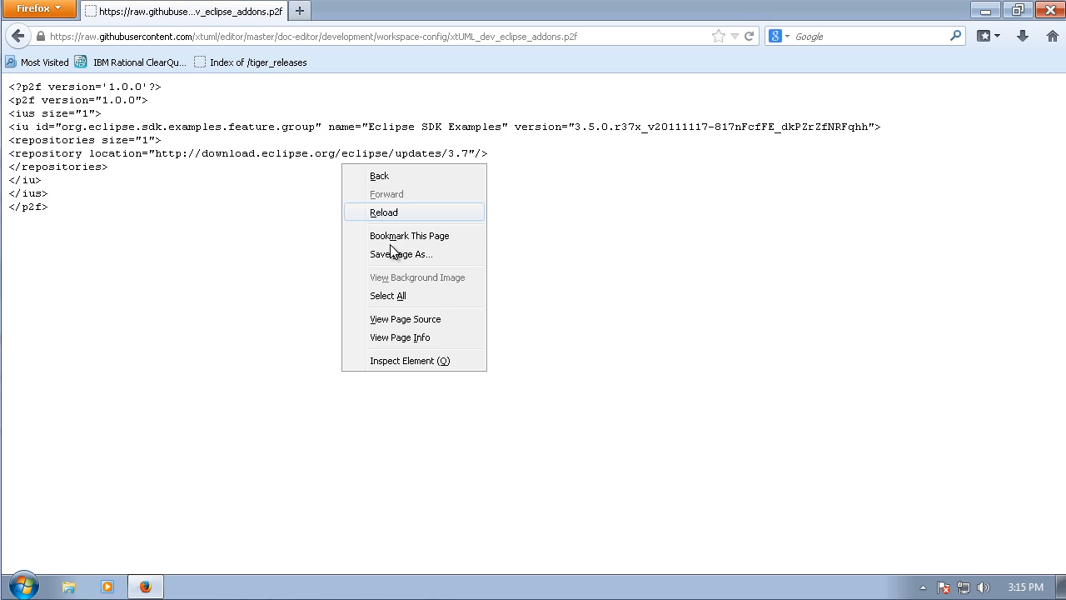
click(400, 253)
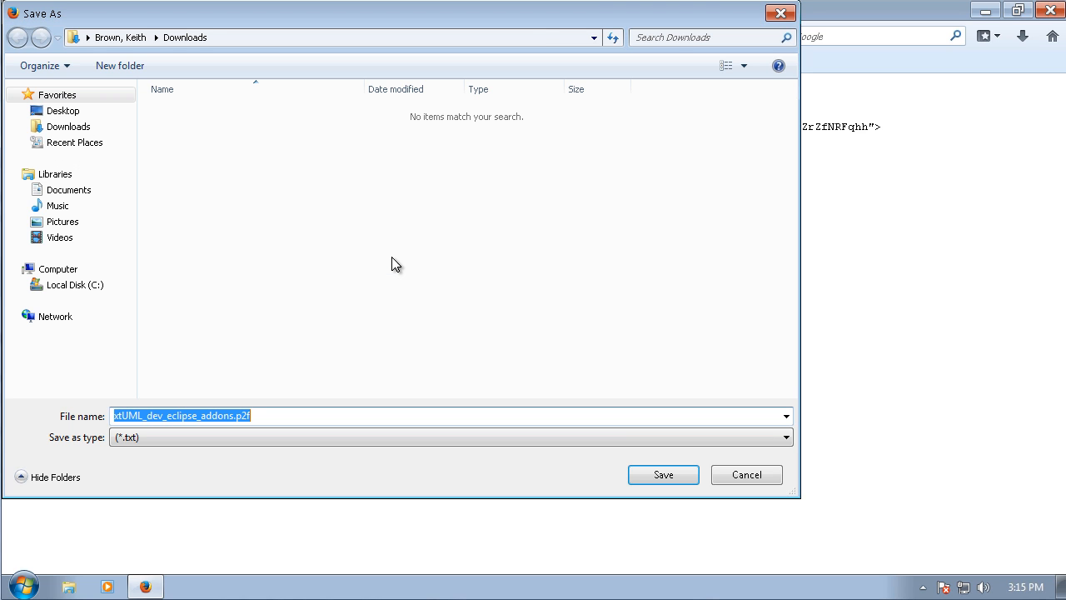
mouse_move(566, 453)
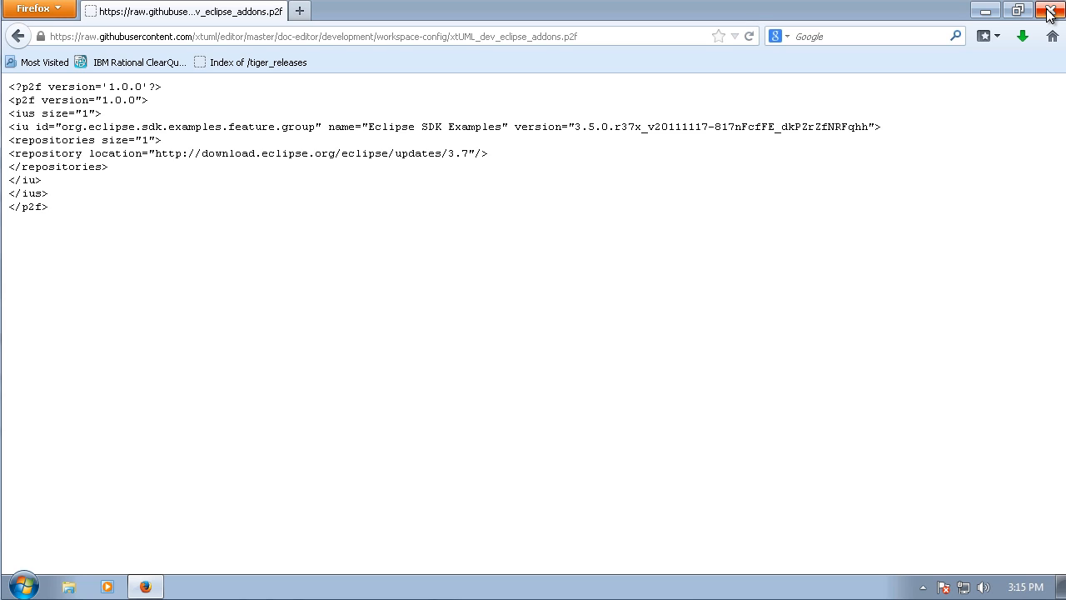
Step: Close Firefox and launch xtUML Editor with the suggested workspace folder
click(1053, 10)
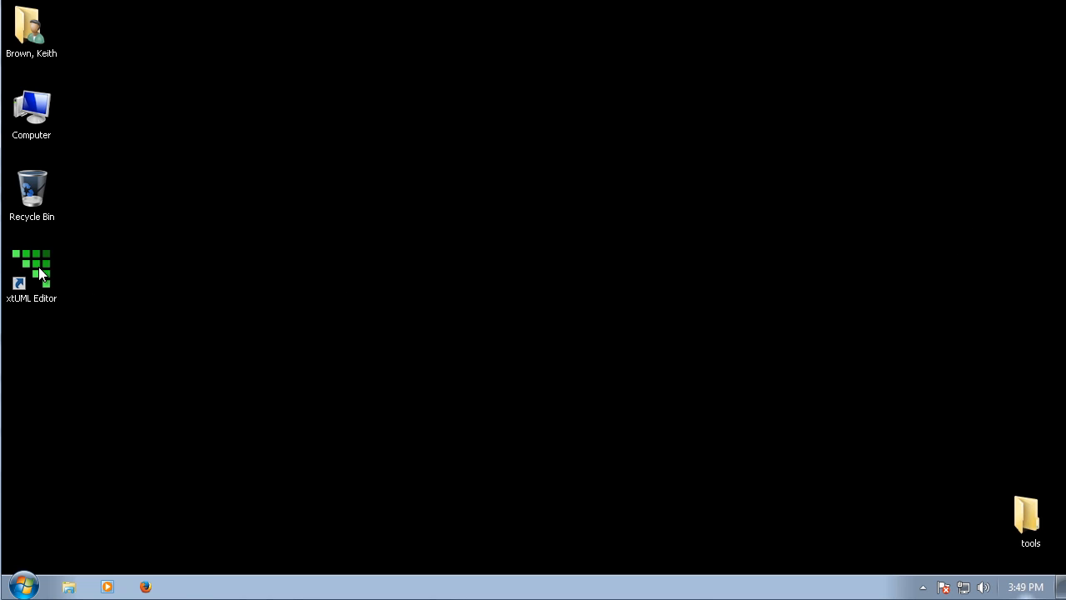
double_click(32, 269)
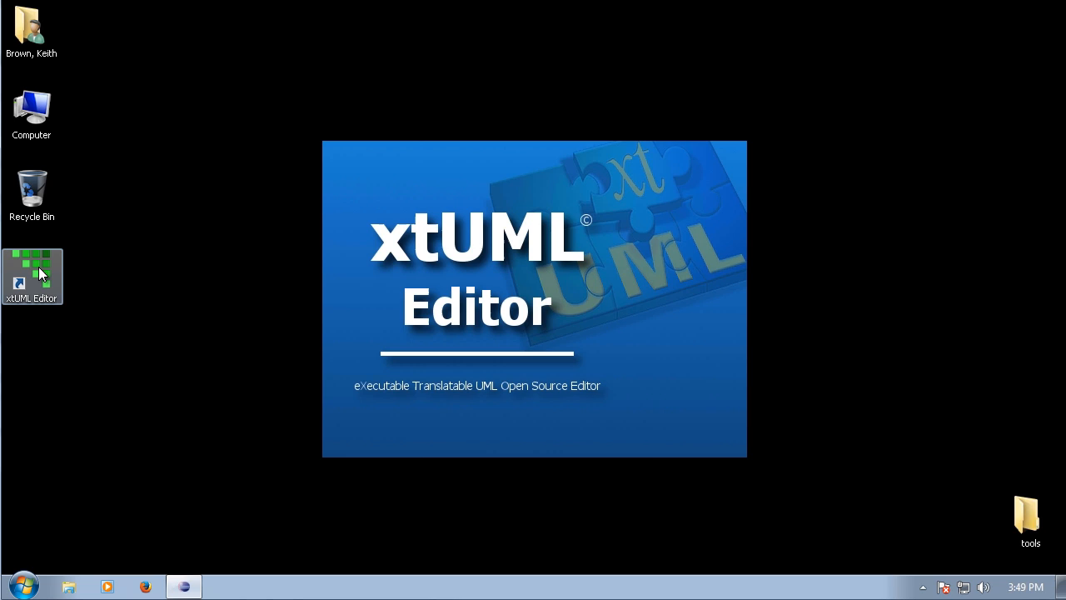
double_click(32, 277)
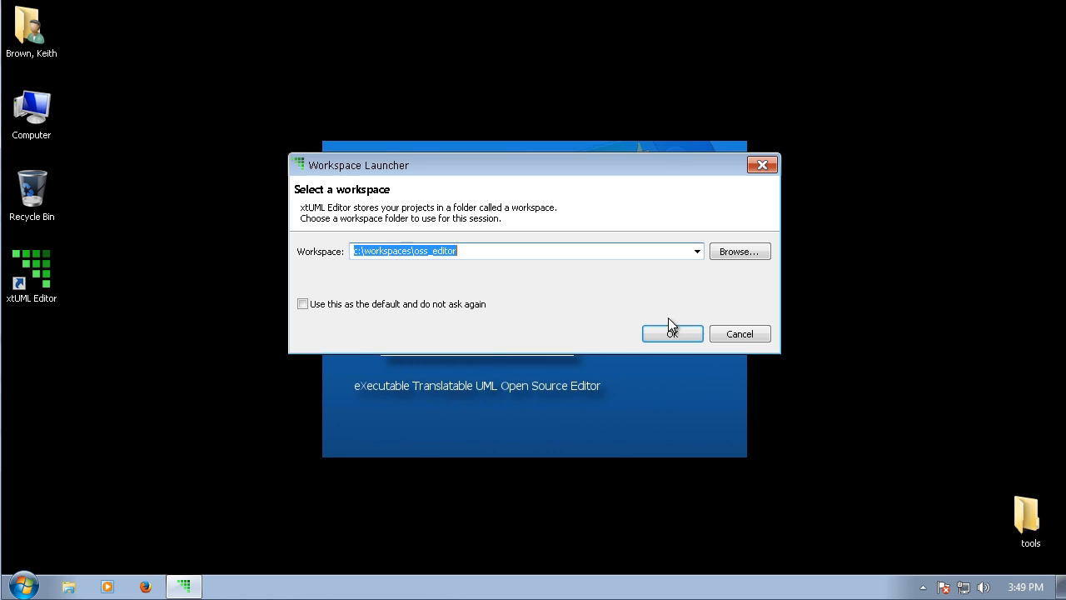
click(673, 333)
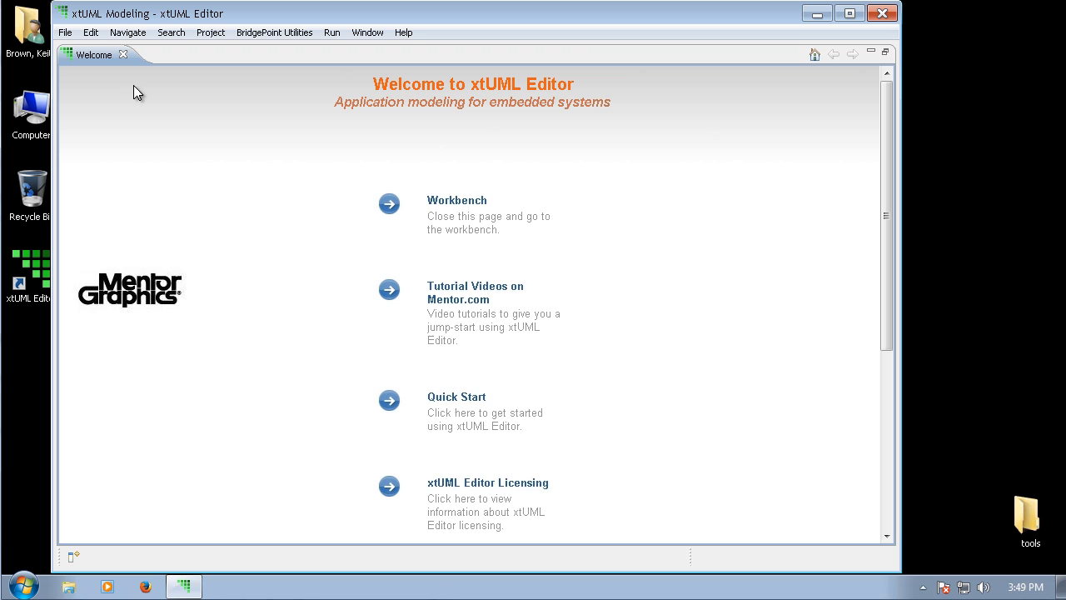
mouse_move(123, 55)
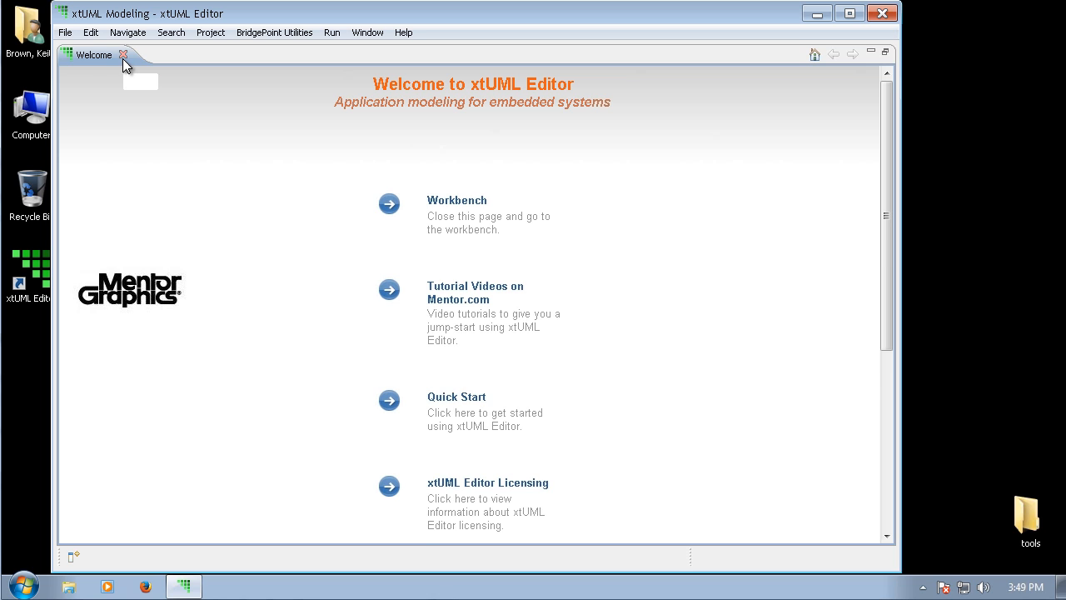
Step: Close the Welcome page and start the Import wizard with Install Software Items from File as the source
click(123, 55)
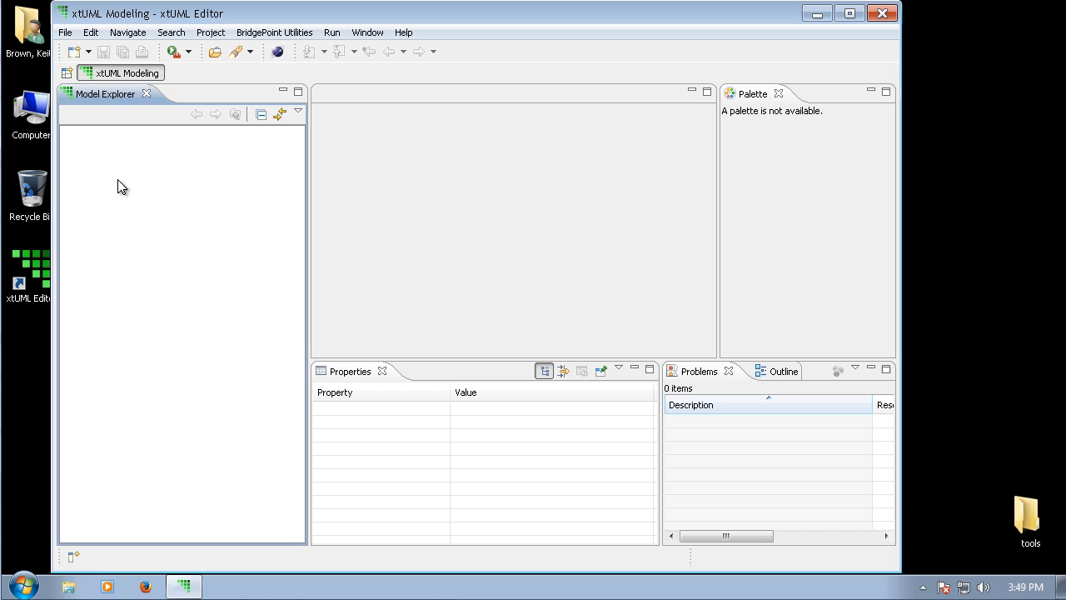
right_click(123, 186)
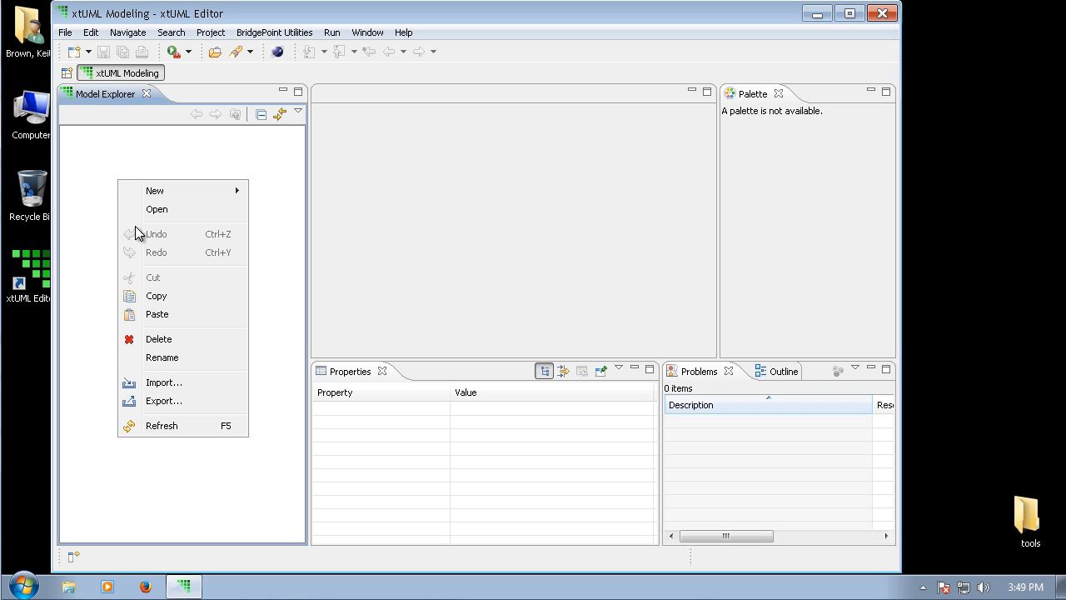
mouse_move(163, 382)
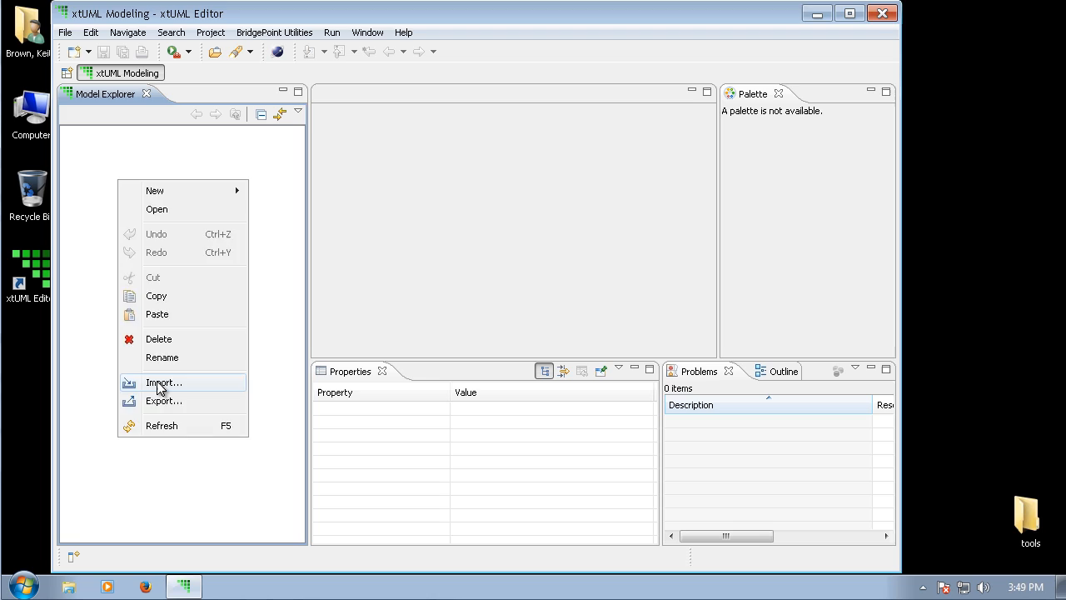
click(163, 382)
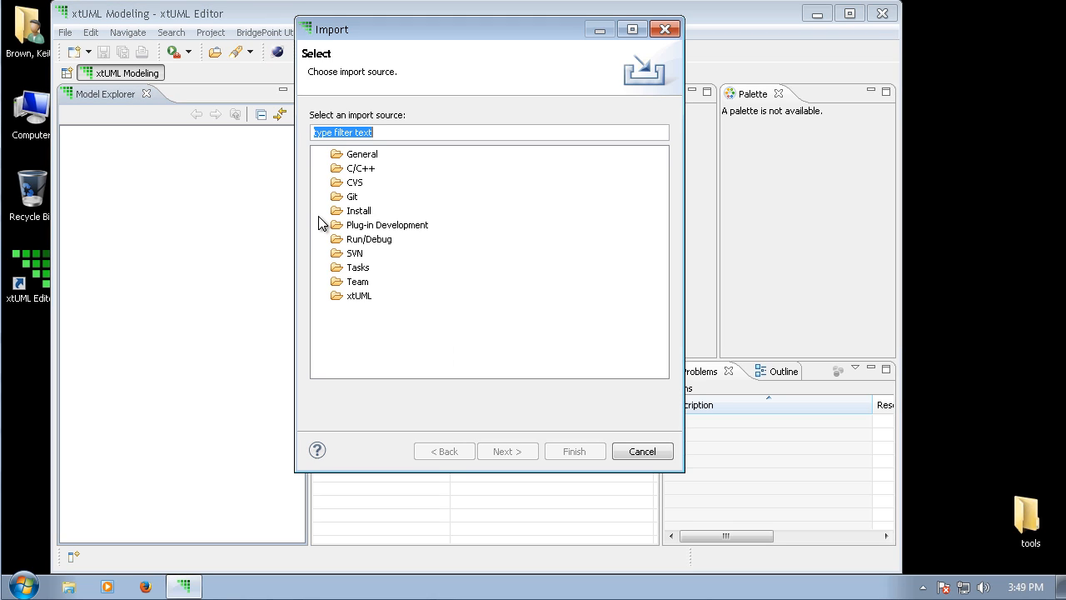
click(323, 209)
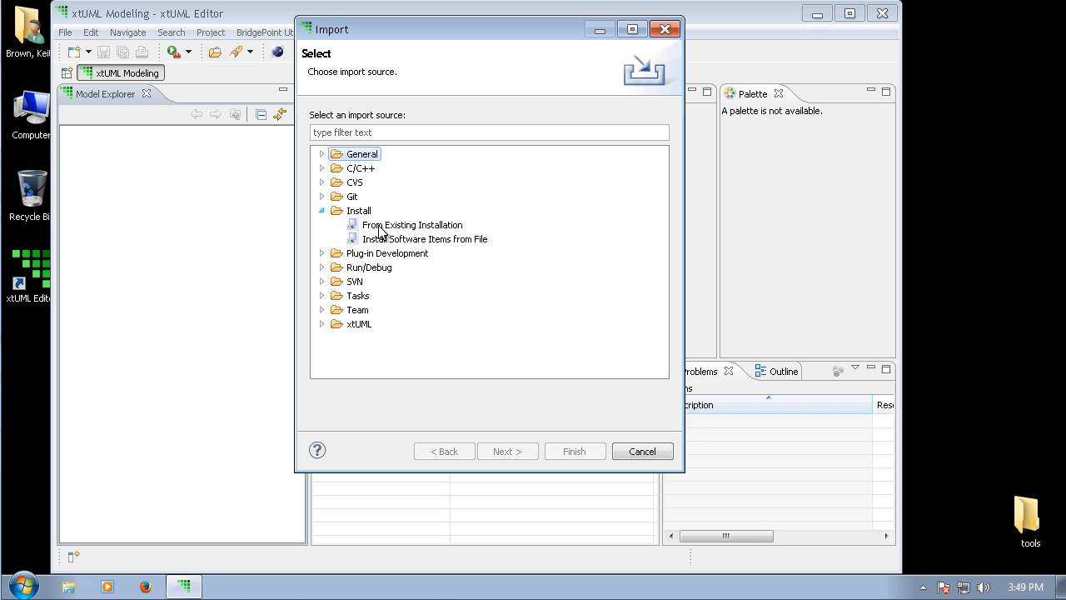
click(425, 240)
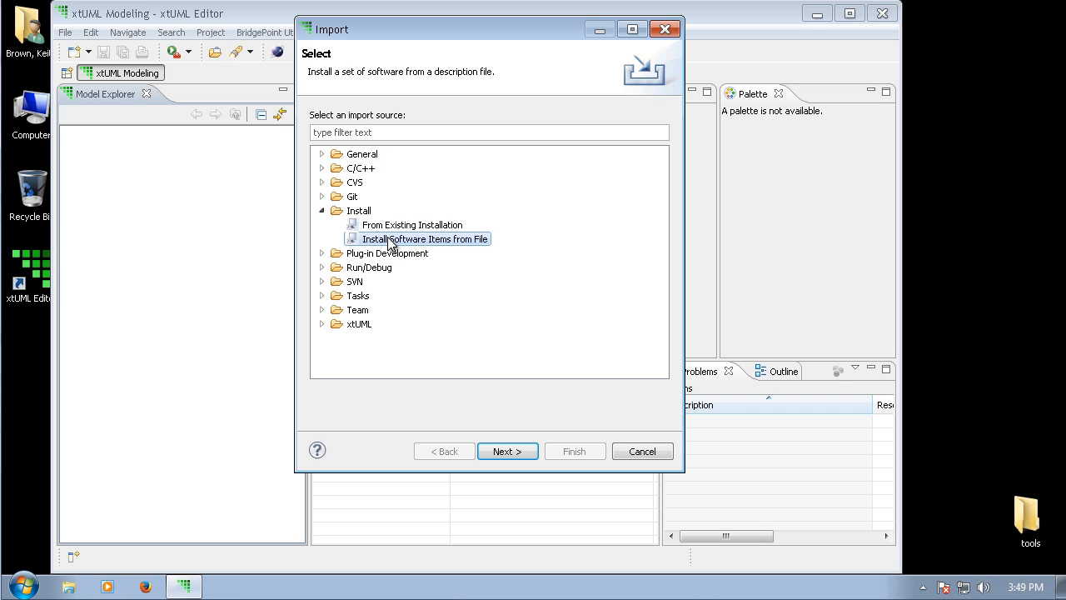
click(507, 450)
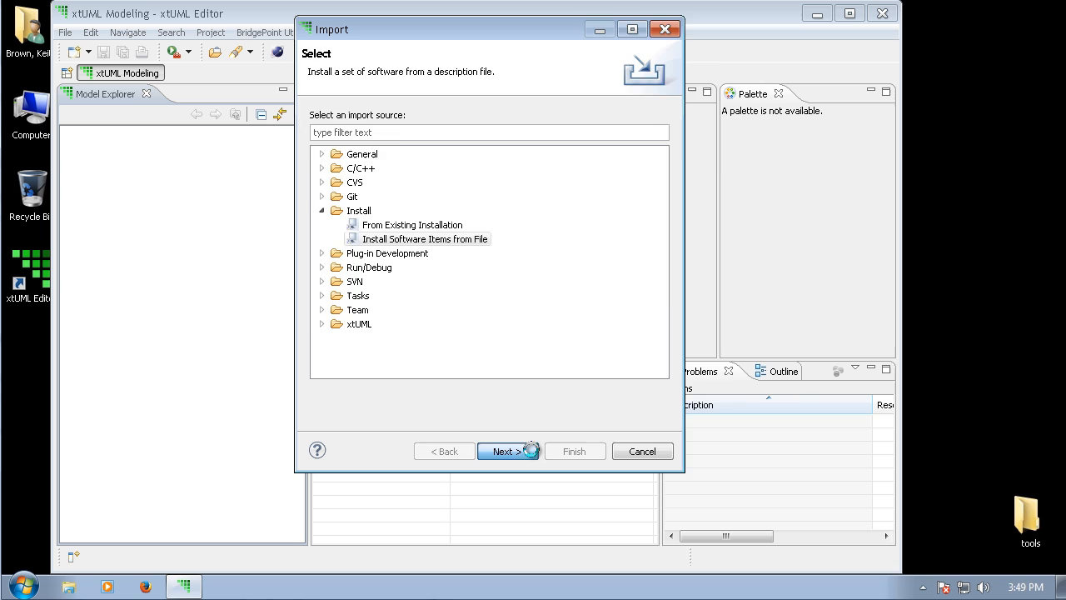
Step: Load xtUML_dev_eclipse_addons.p2f from Downloads so Eclipse SDK Examples is listed and ticked
click(503, 450)
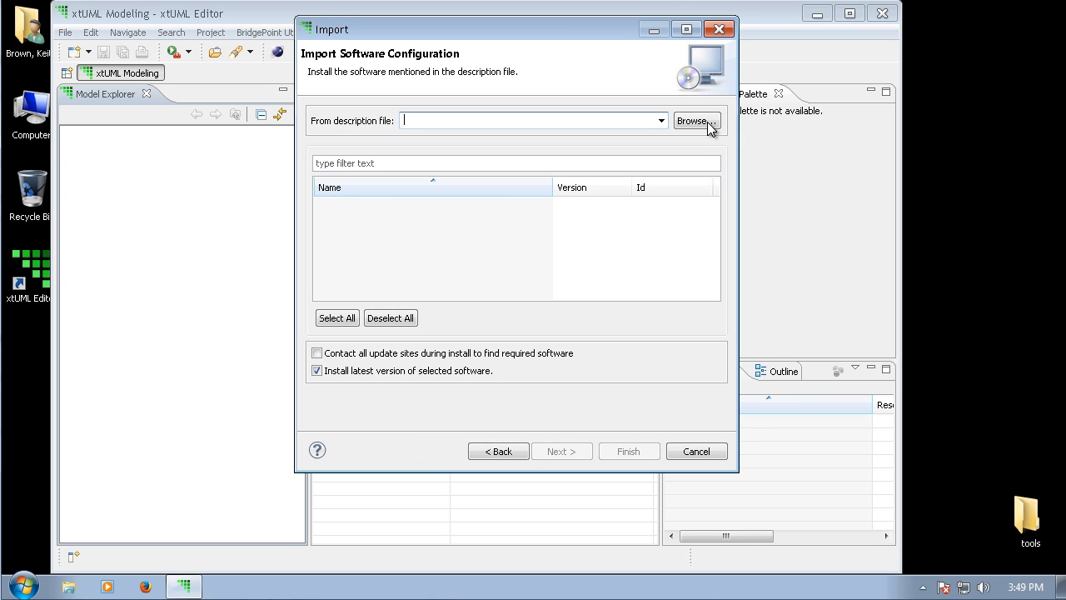
click(693, 120)
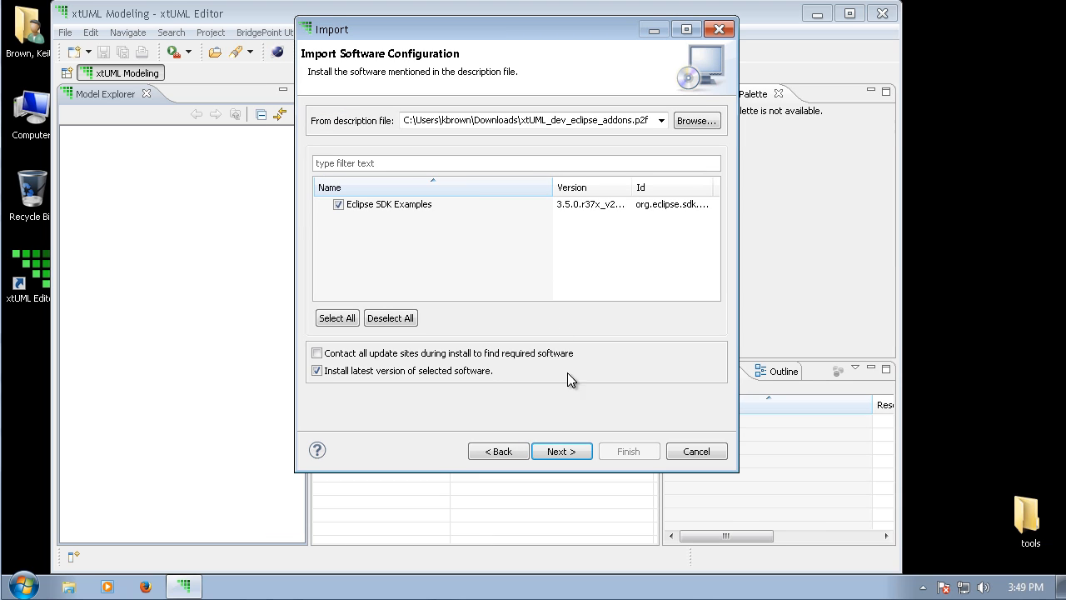
click(561, 449)
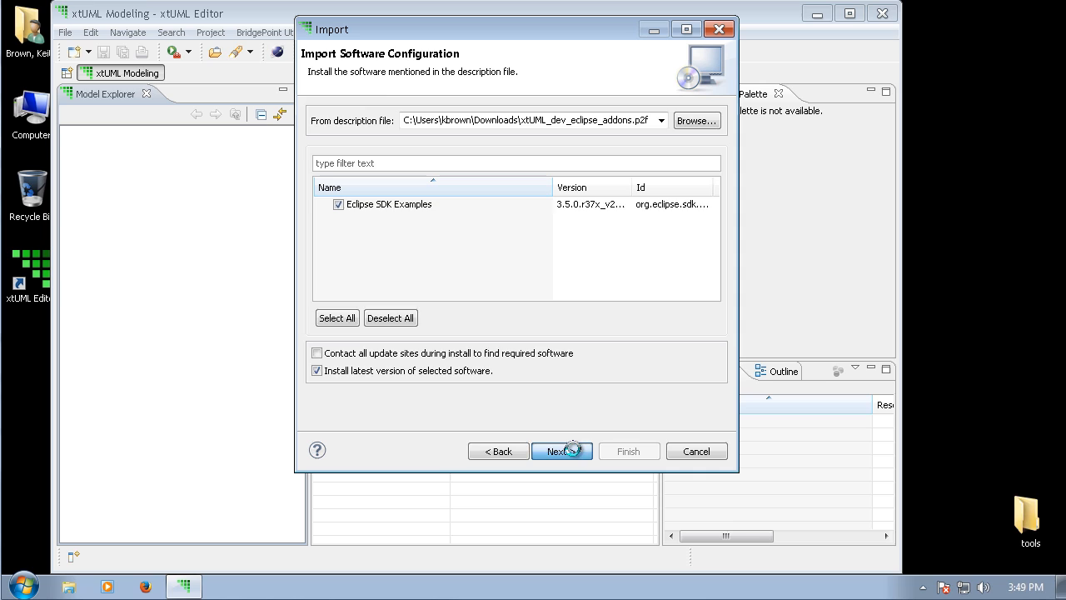